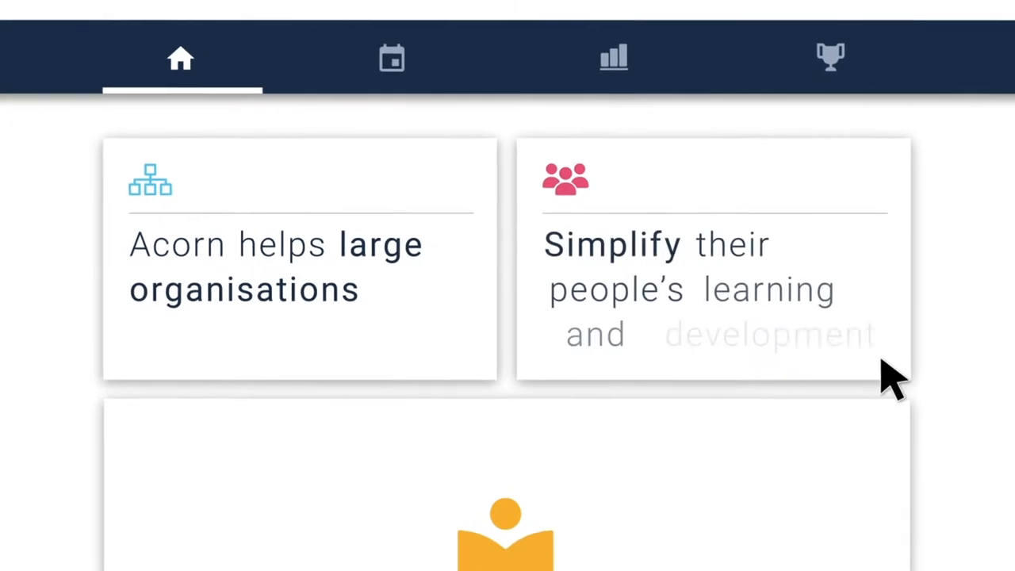
# - Scroll through Acorn's introduction cards on organisational learning before the dashboard loads
pyautogui.scroll(-3)
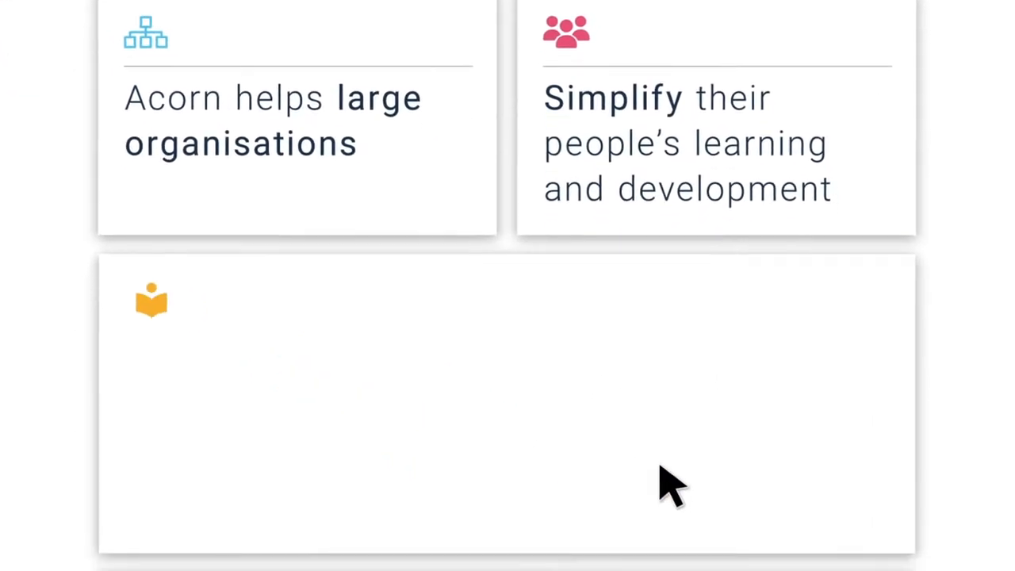
pyautogui.scroll(-3)
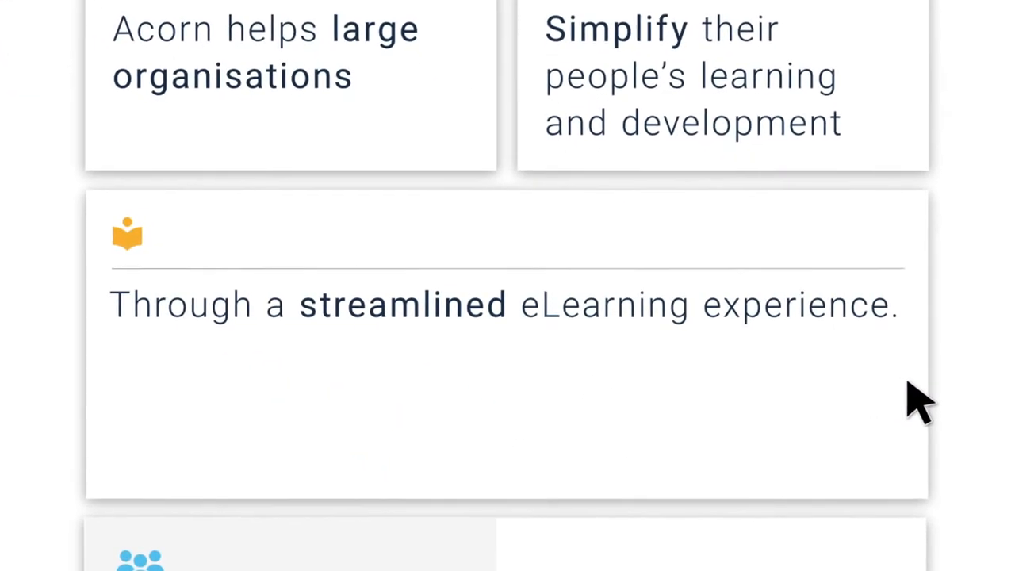
pyautogui.scroll(3)
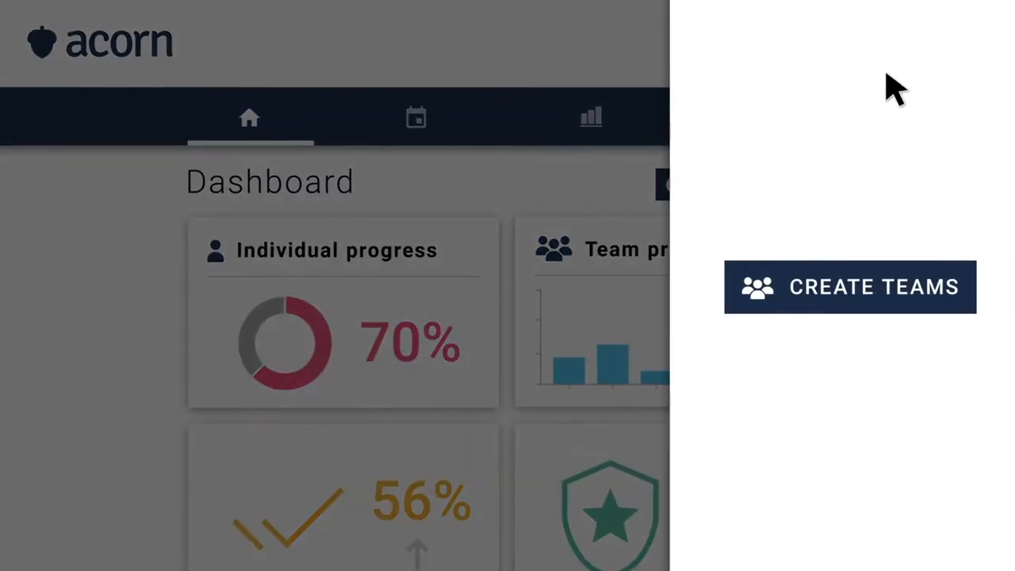
# - View the three-team table with skillset and job-role slots, then go to Training
pyautogui.click(850, 287)
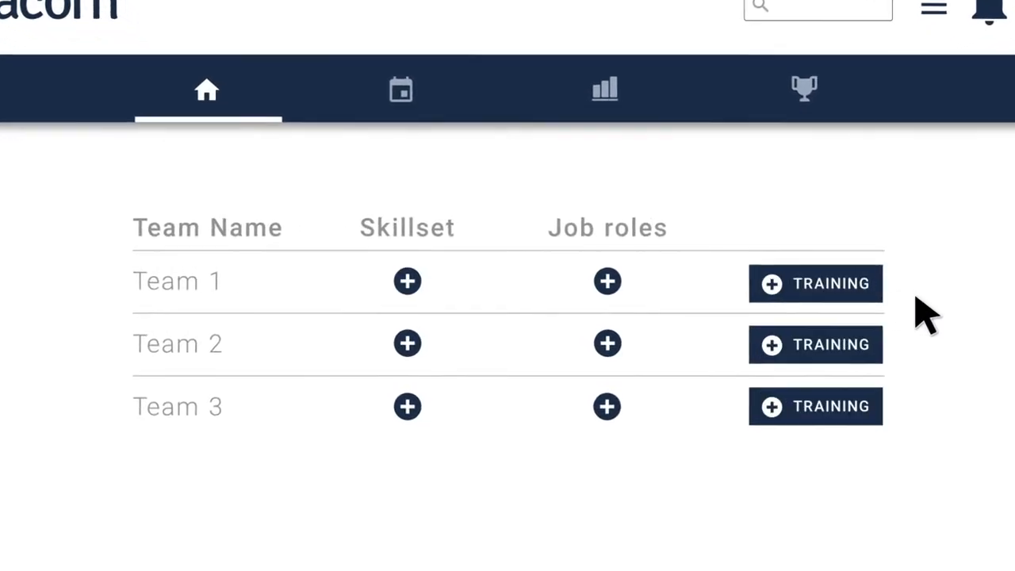
pyautogui.click(816, 283)
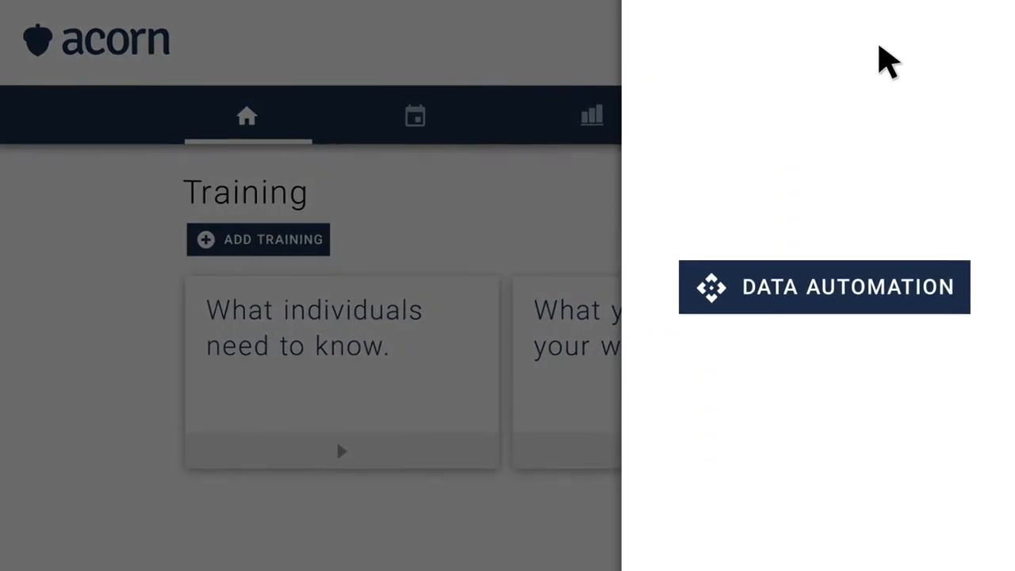
# - Reach the job-role table with capability, skill and proficiency slots for three roles
pyautogui.click(824, 286)
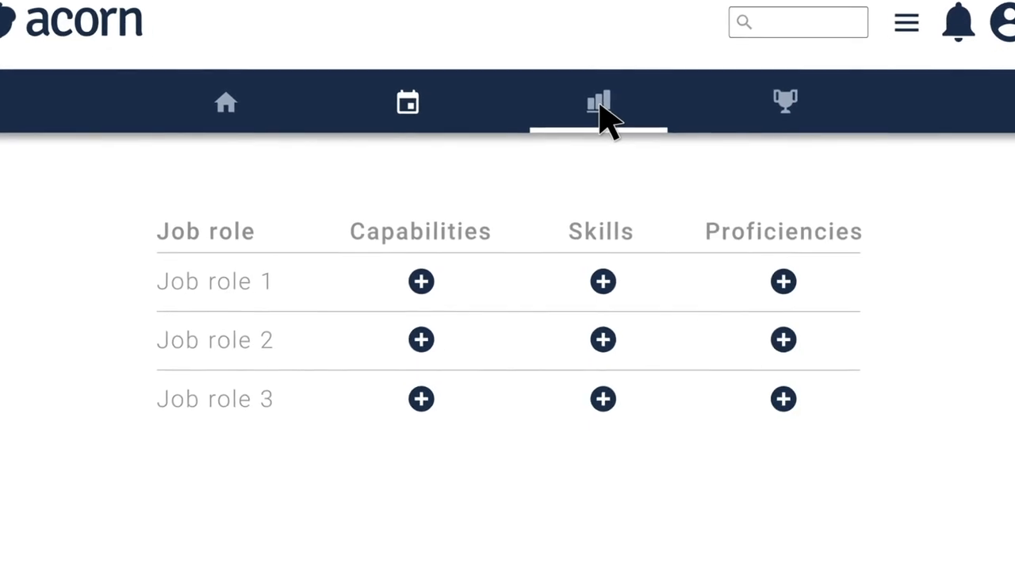
# - View the capability plan, then the skills-gap charts showing 75%, 73% and 39%
pyautogui.click(786, 100)
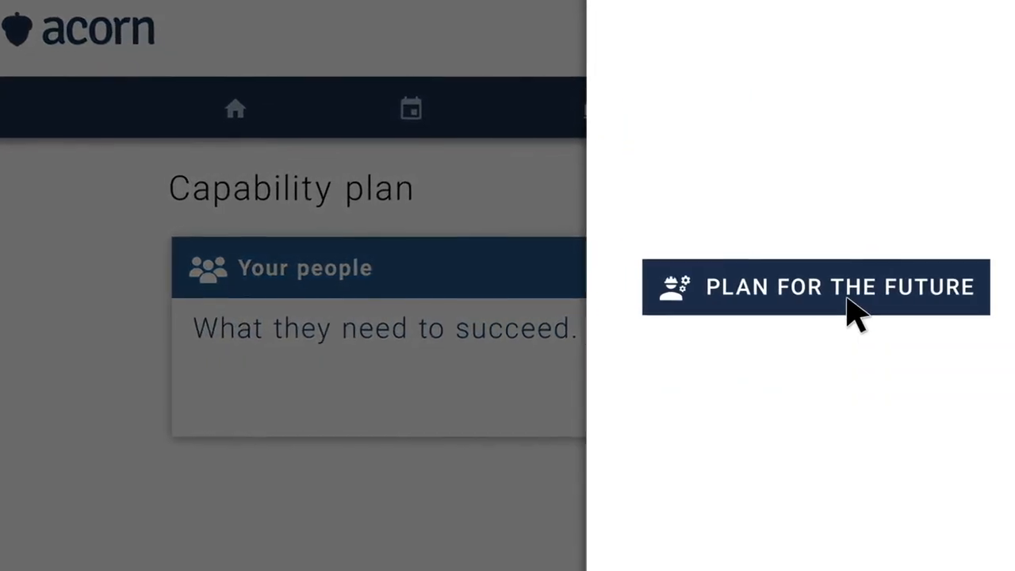
pyautogui.click(816, 286)
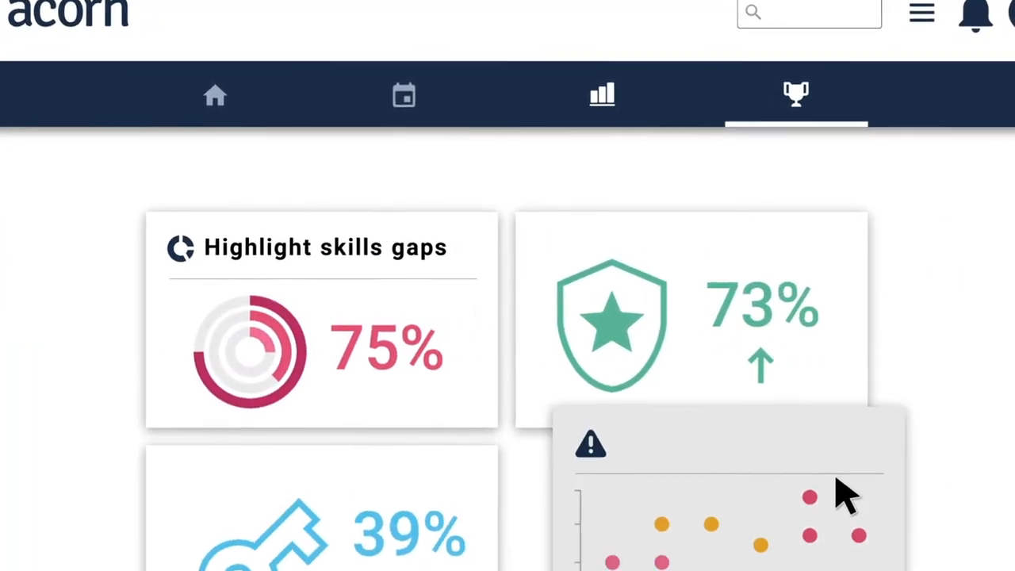